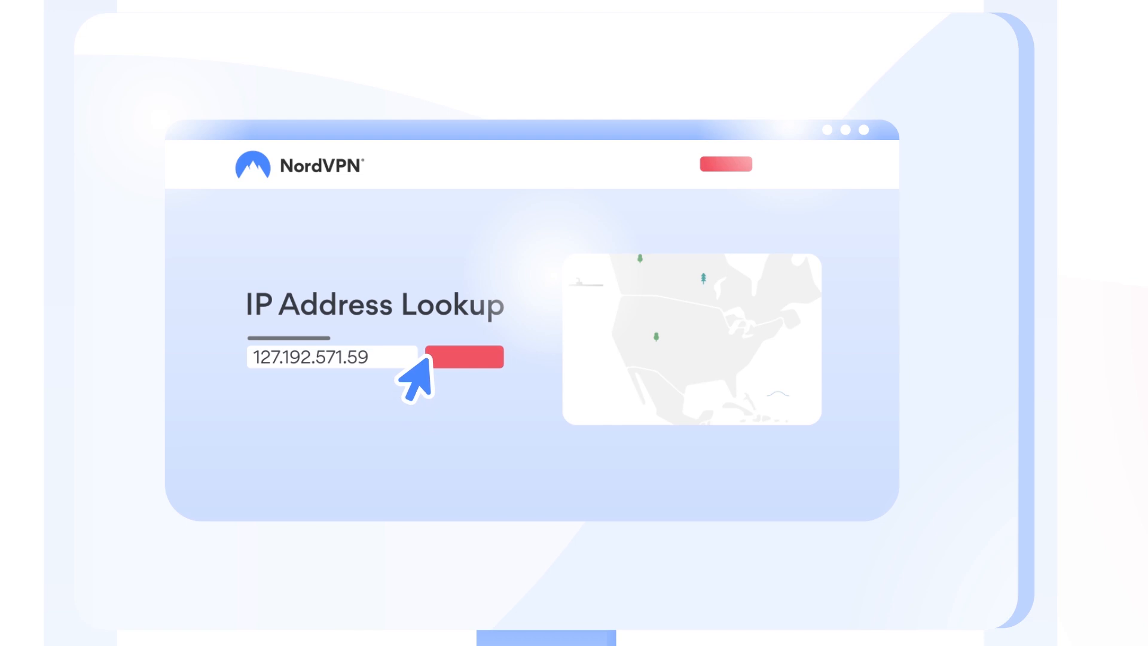
left_click(464, 356)
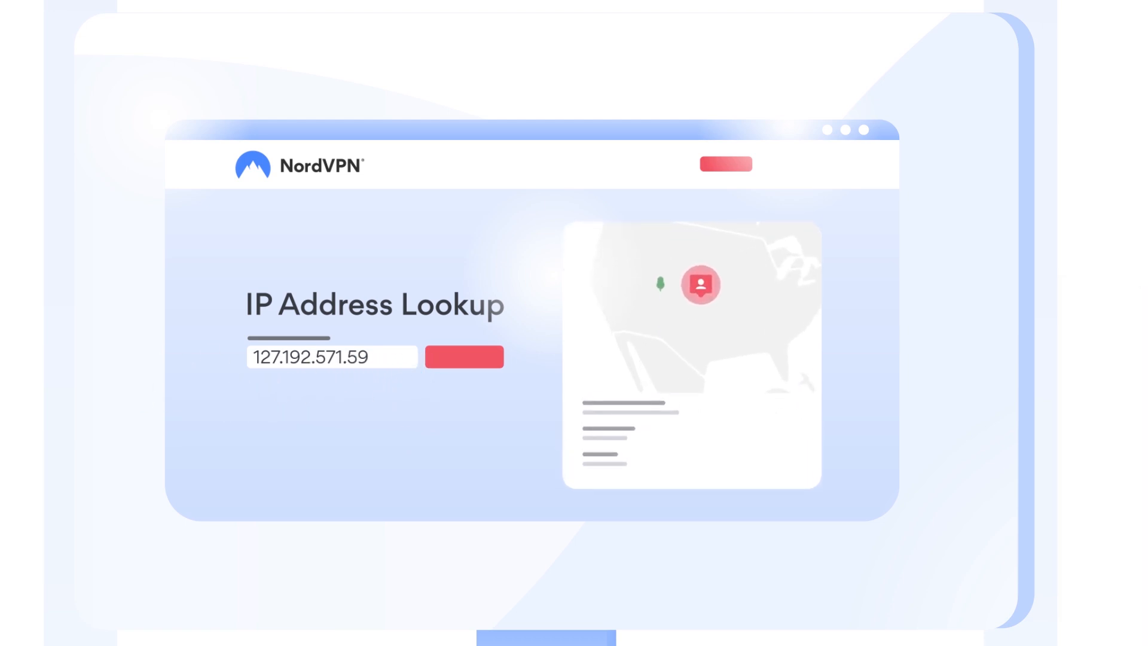